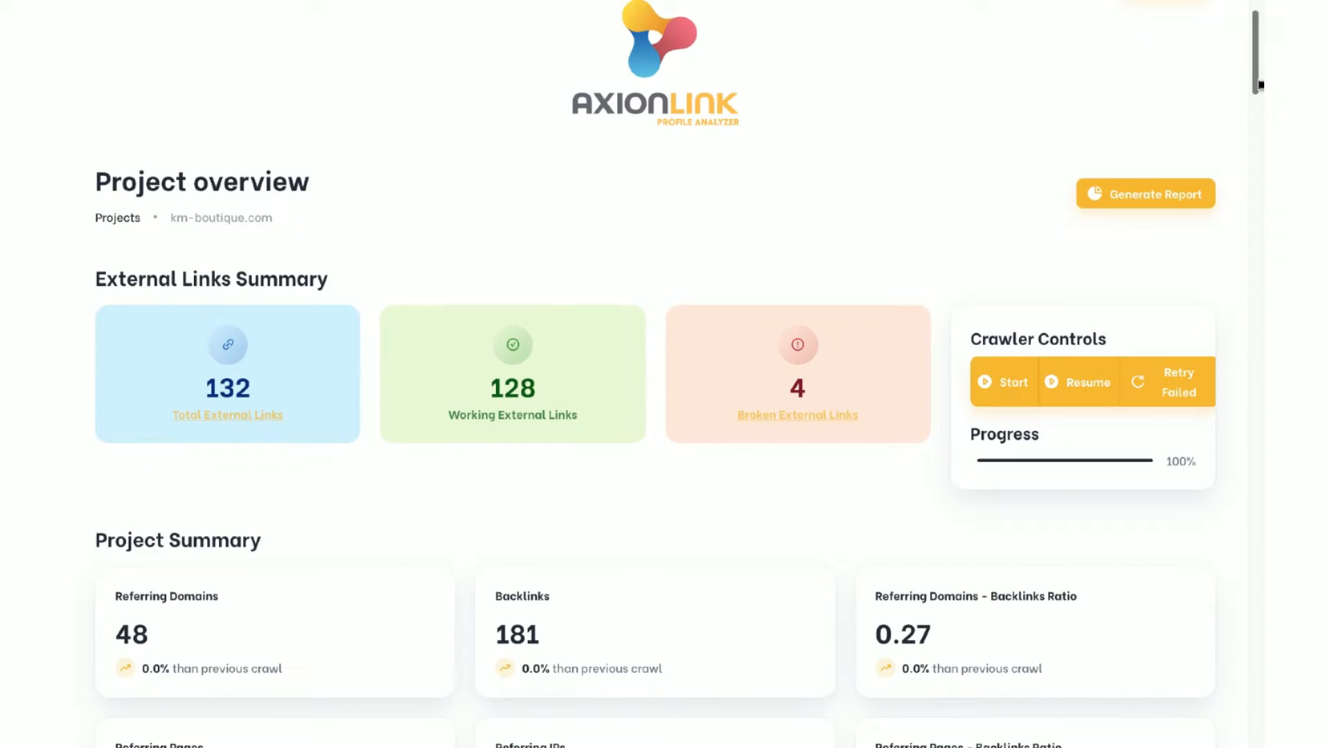
Step: Attach the latest km-boutique.com links CSV, save and crawl, then review the mens-bracelets backlink overview
scroll(down, 3)
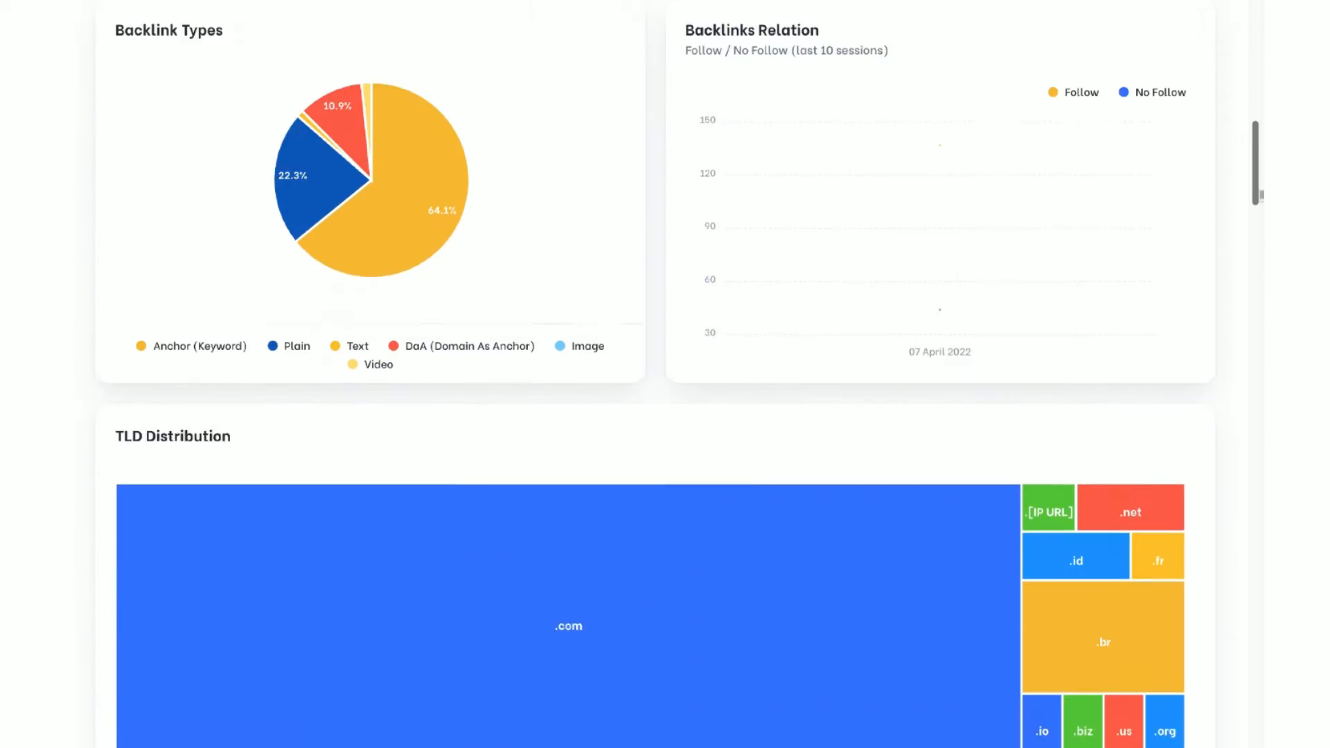
scroll(down, 3)
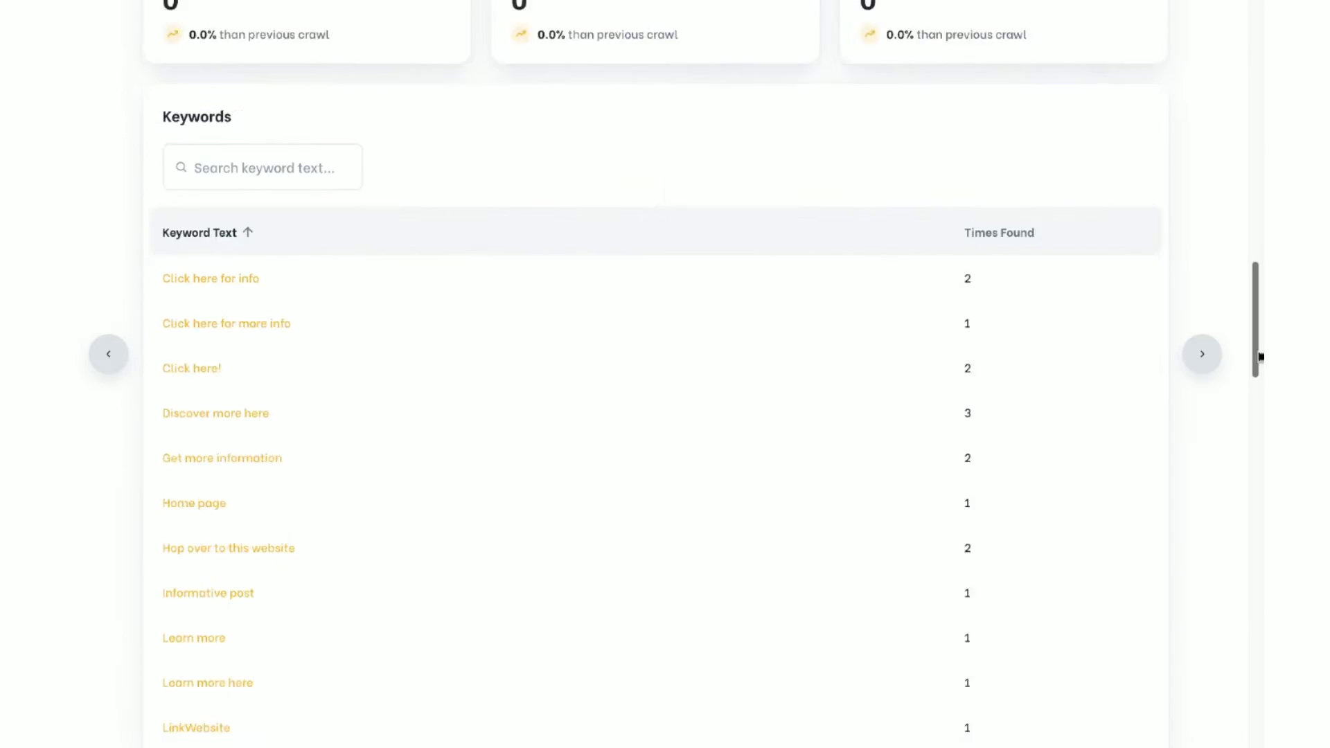
scroll(down, 3)
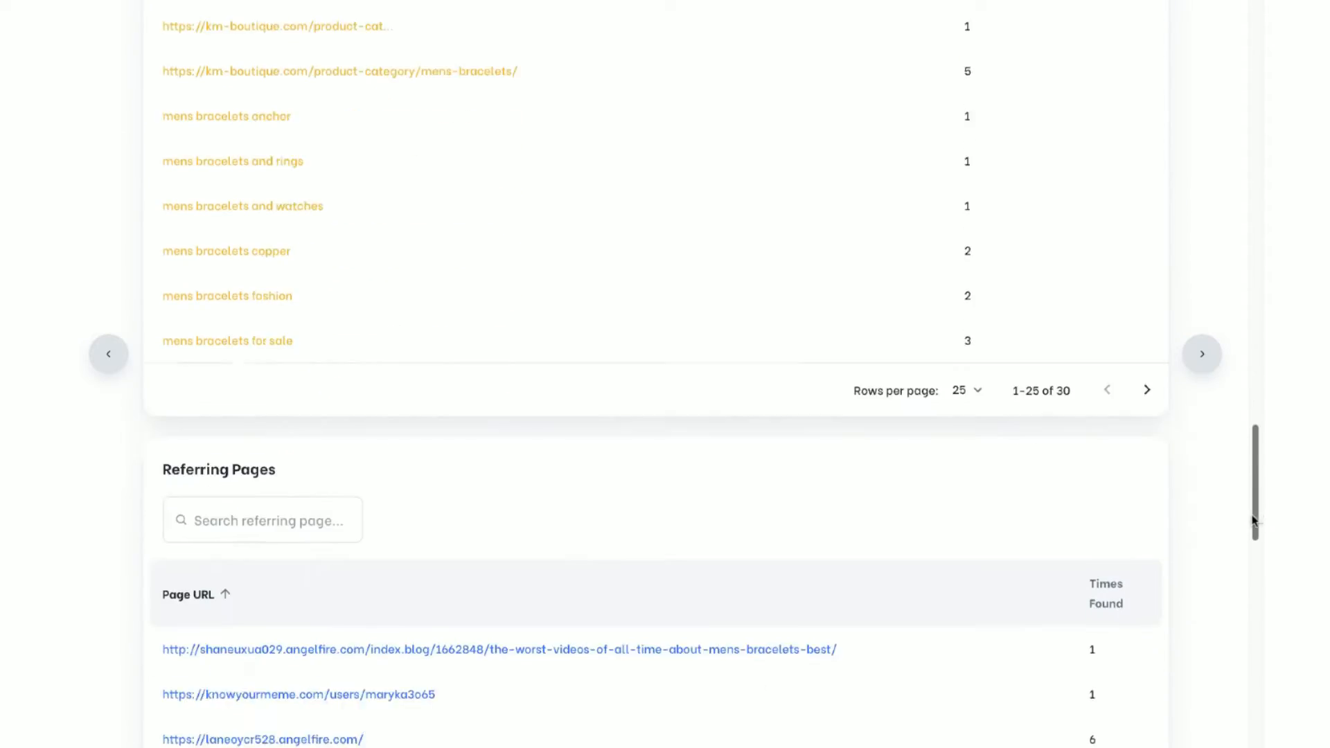
scroll(up, 3)
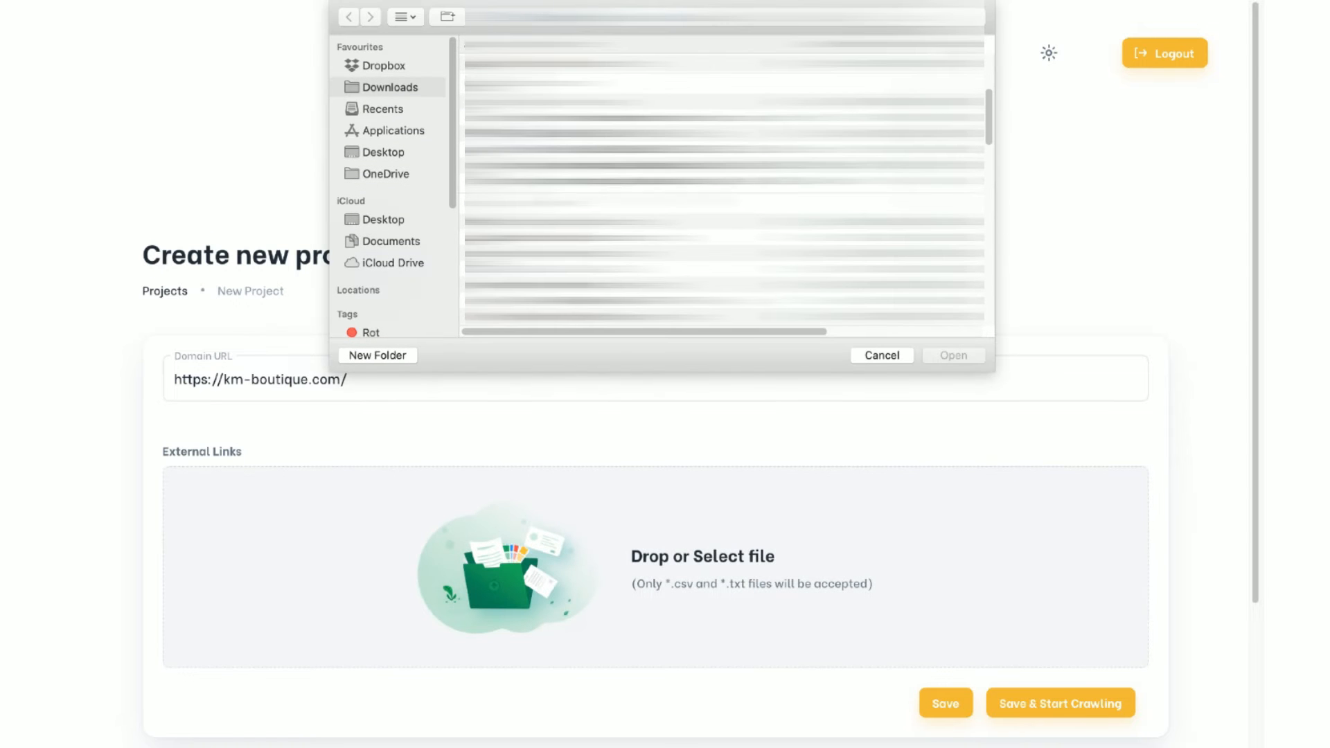
click(953, 354)
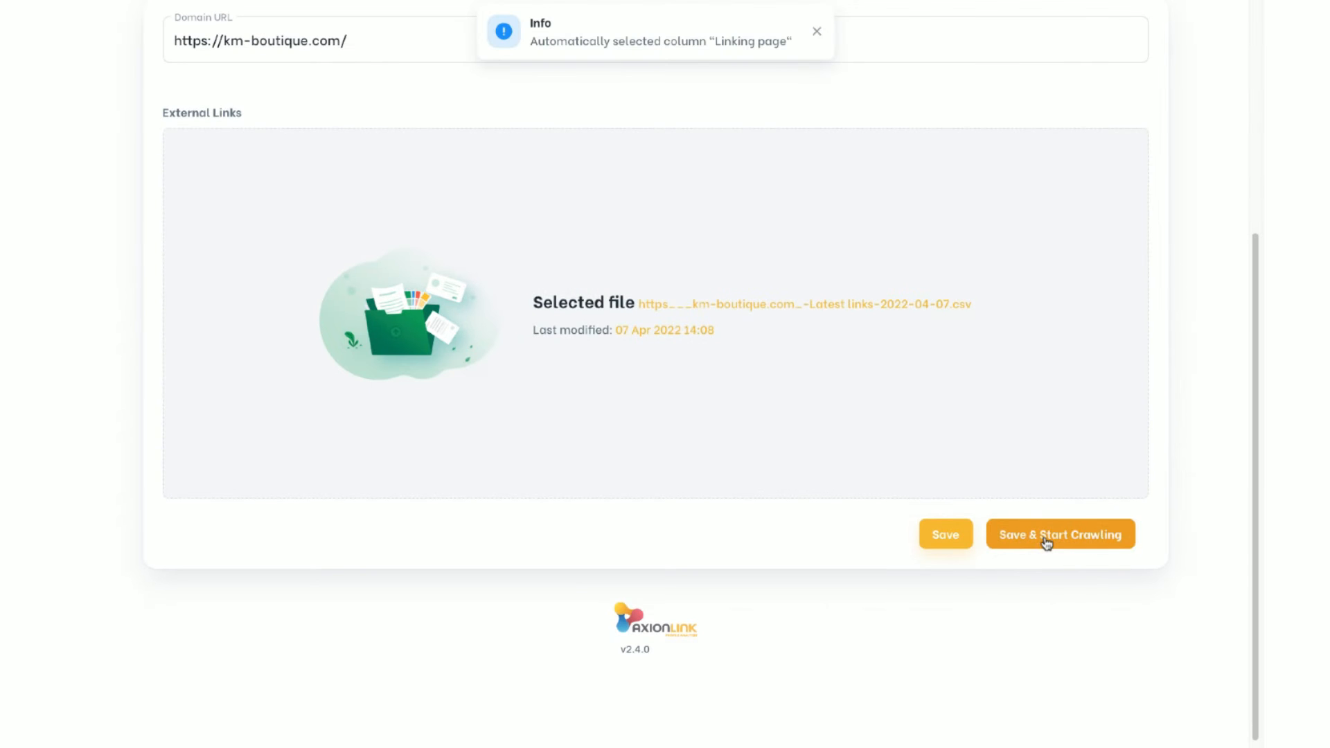
click(1061, 534)
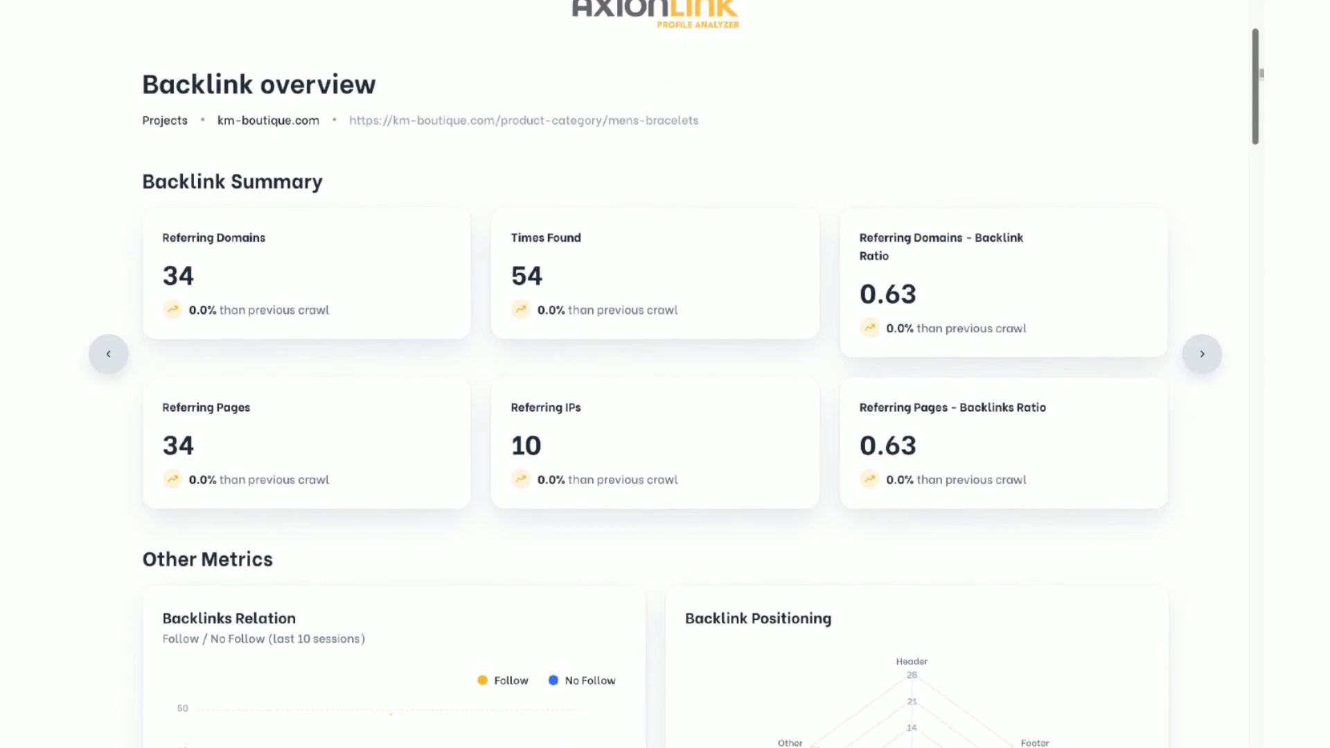
scroll(down, 3)
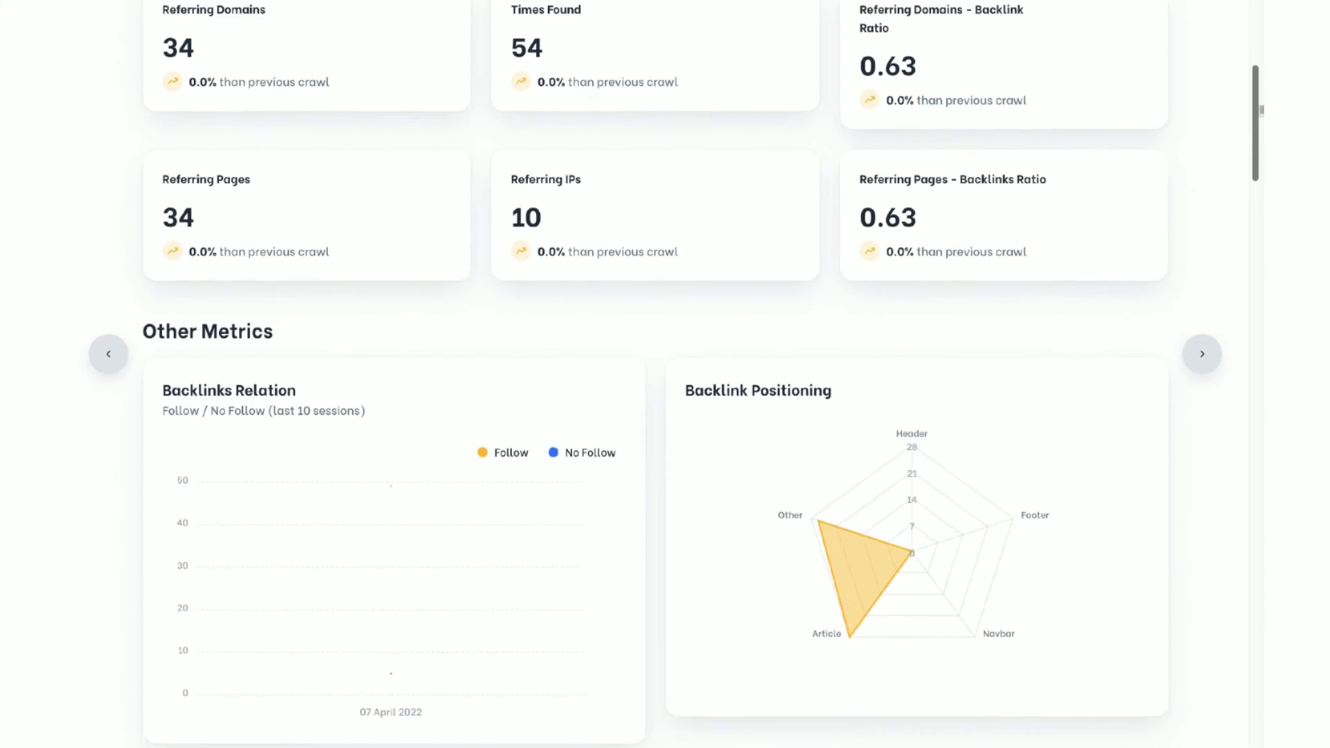